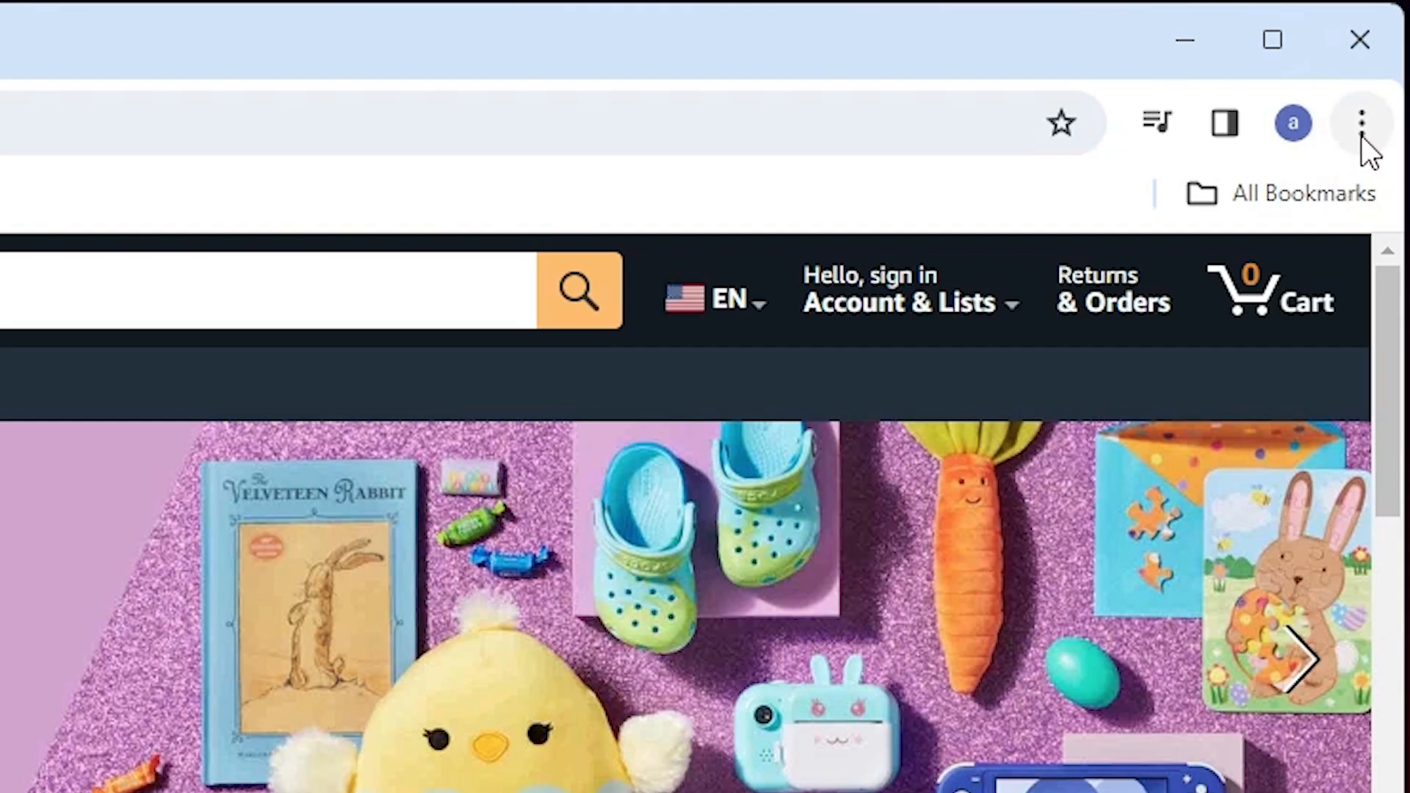
- Open Chrome's main menu on the Amazon homepage to reach Save and share
left_click(1360, 124)
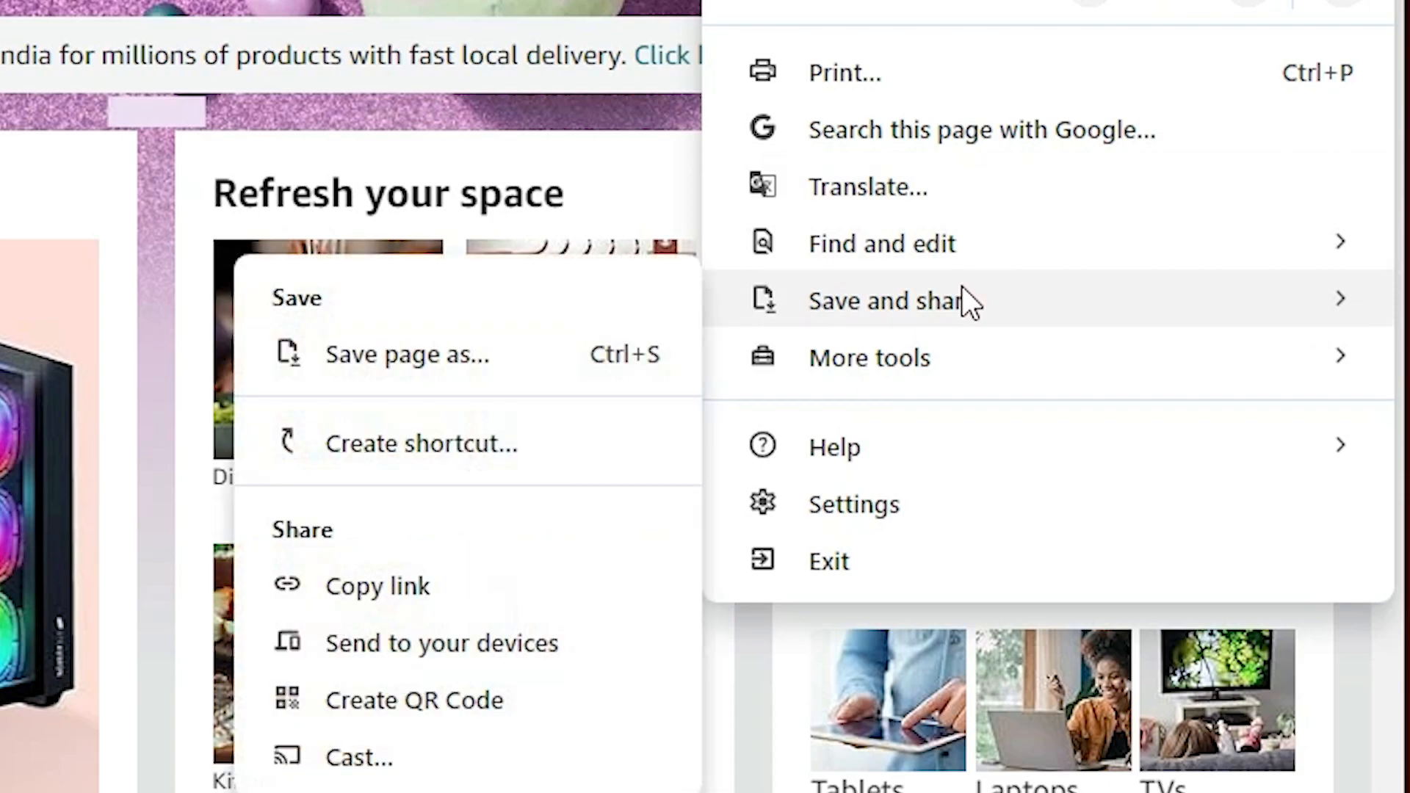
mouse_move(960, 319)
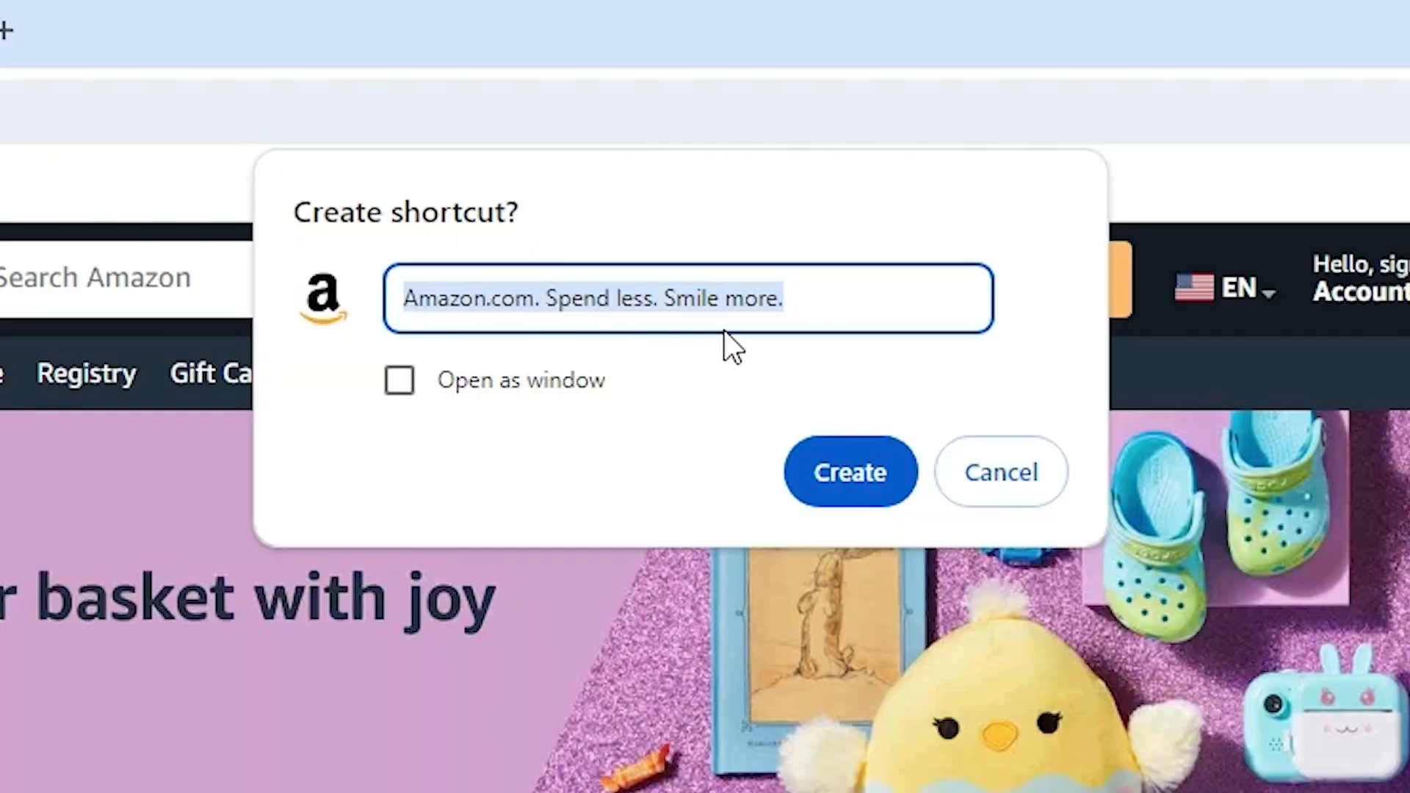
mouse_move(367, 310)
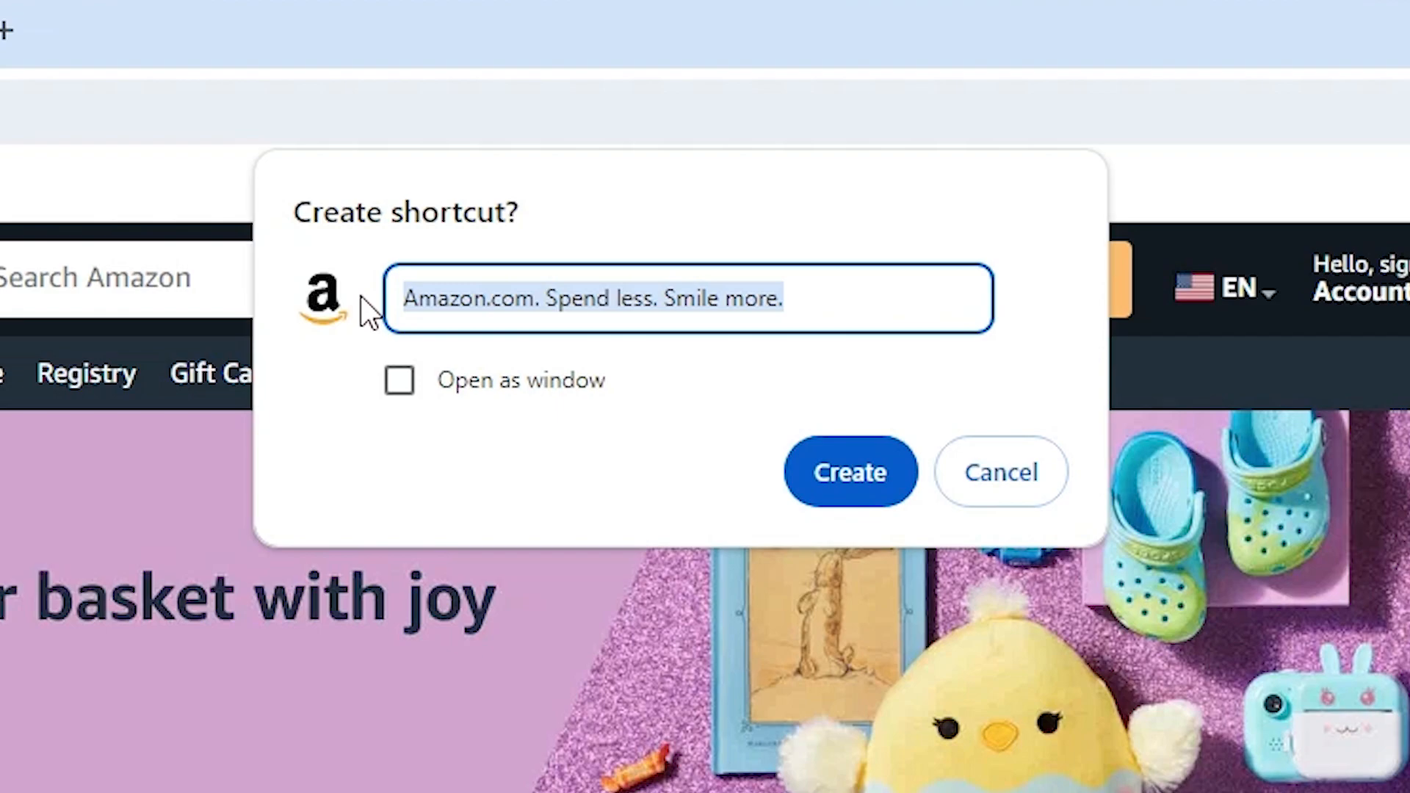
- Name the shortcut 'Amazon.com' and create it on the desktop
type("Amazon.com")
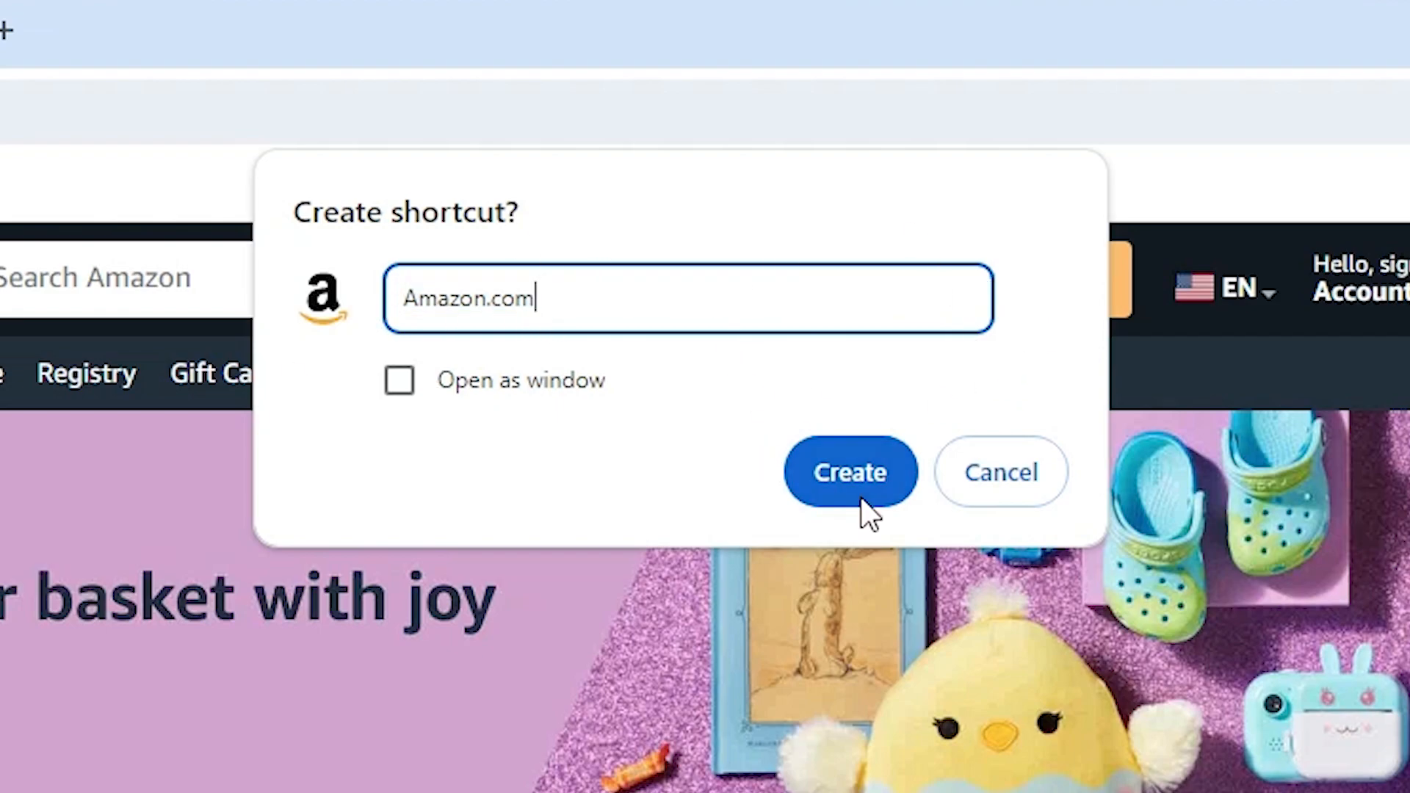
left_click(849, 472)
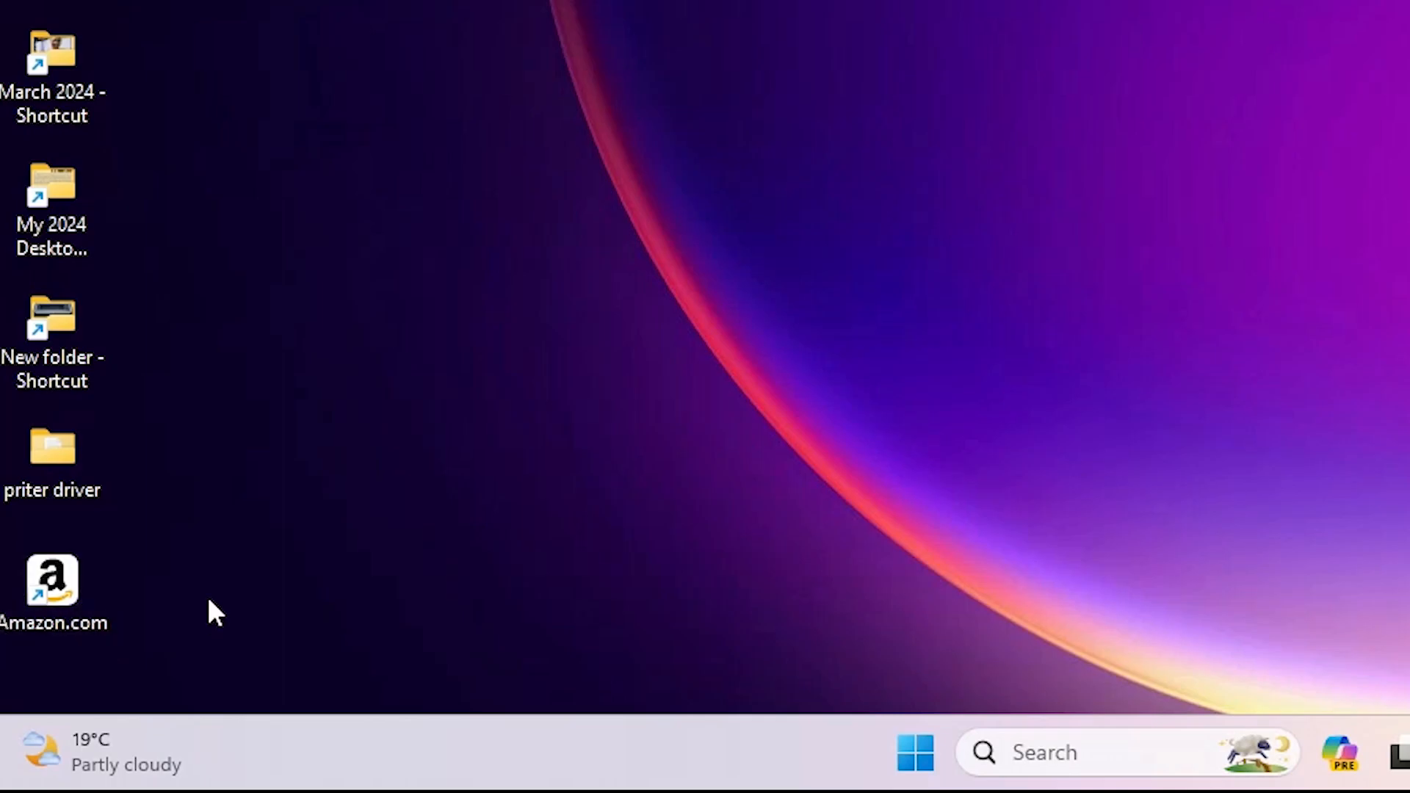
- Launch Amazon in Chrome from the new Amazon.com desktop shortcut
left_click(51, 580)
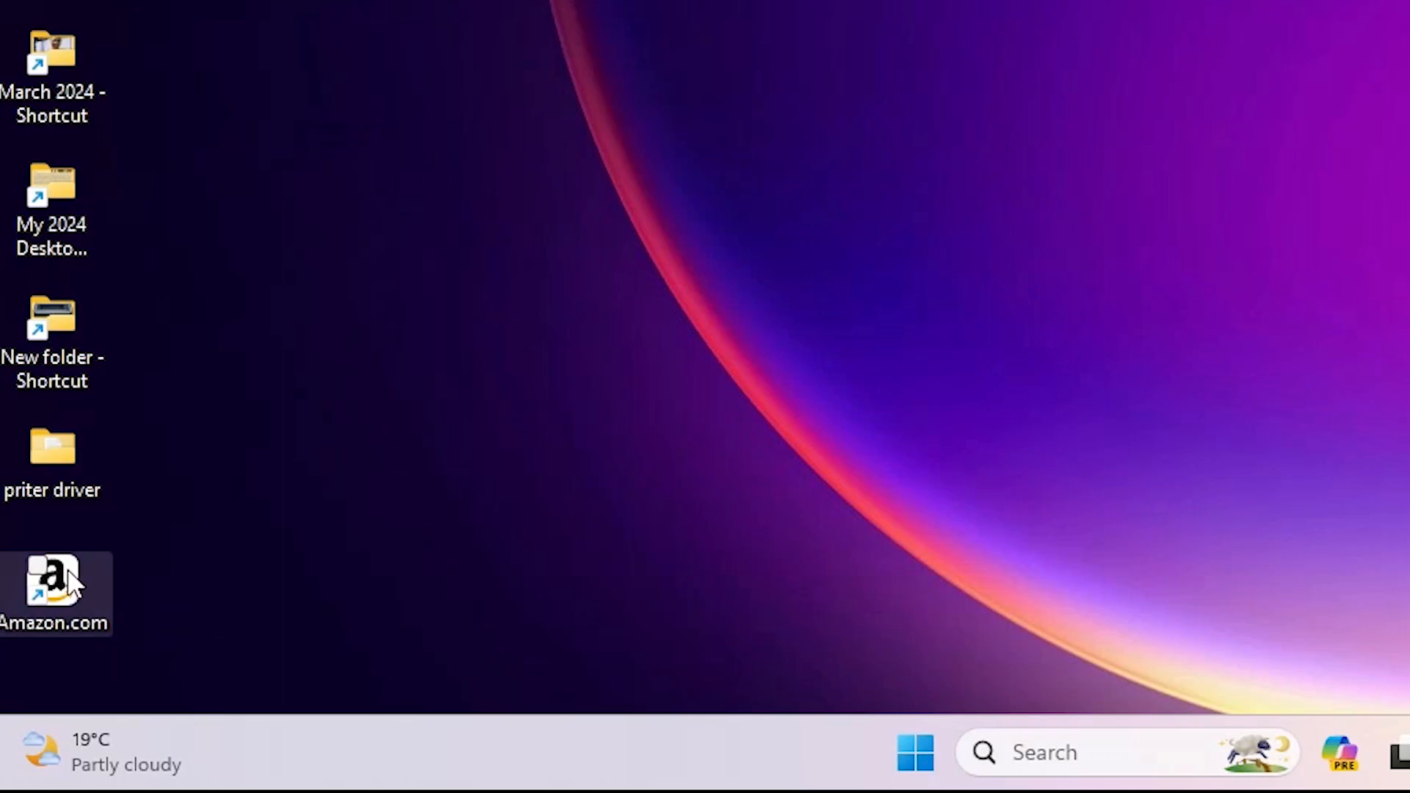
double_click(52, 585)
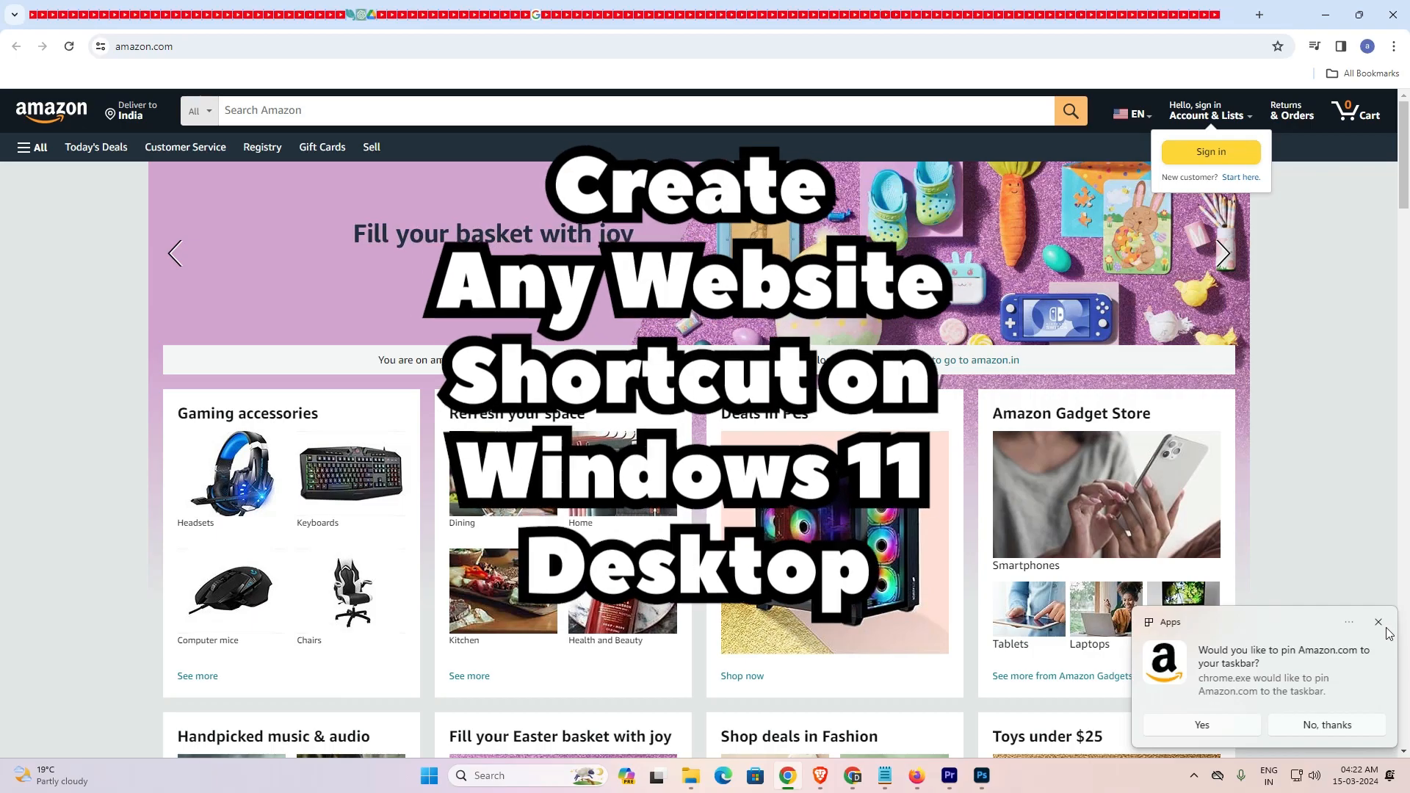
- Decline pinning Amazon.com to the taskbar, leaving the Amazon homepage showing
left_click(1377, 623)
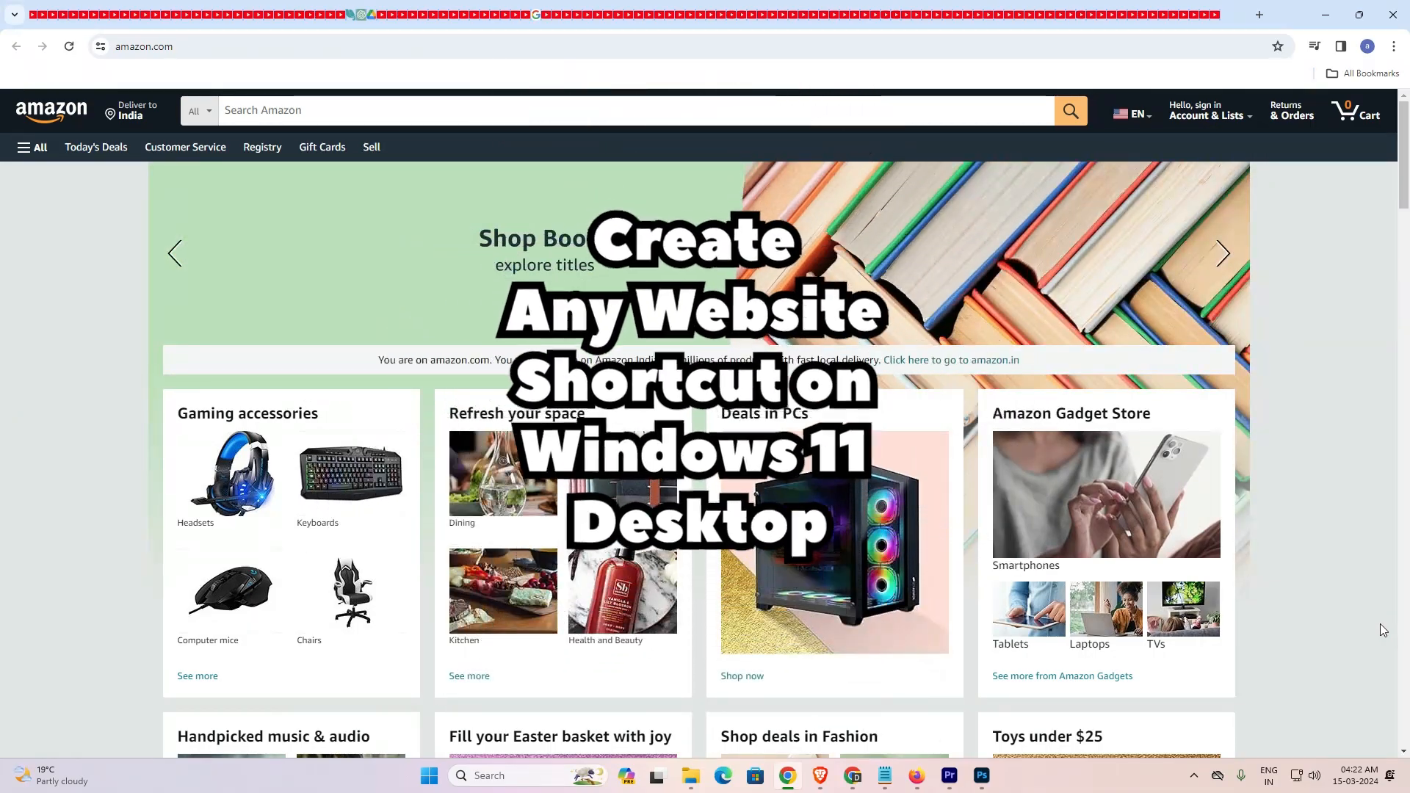
left_click(1222, 252)
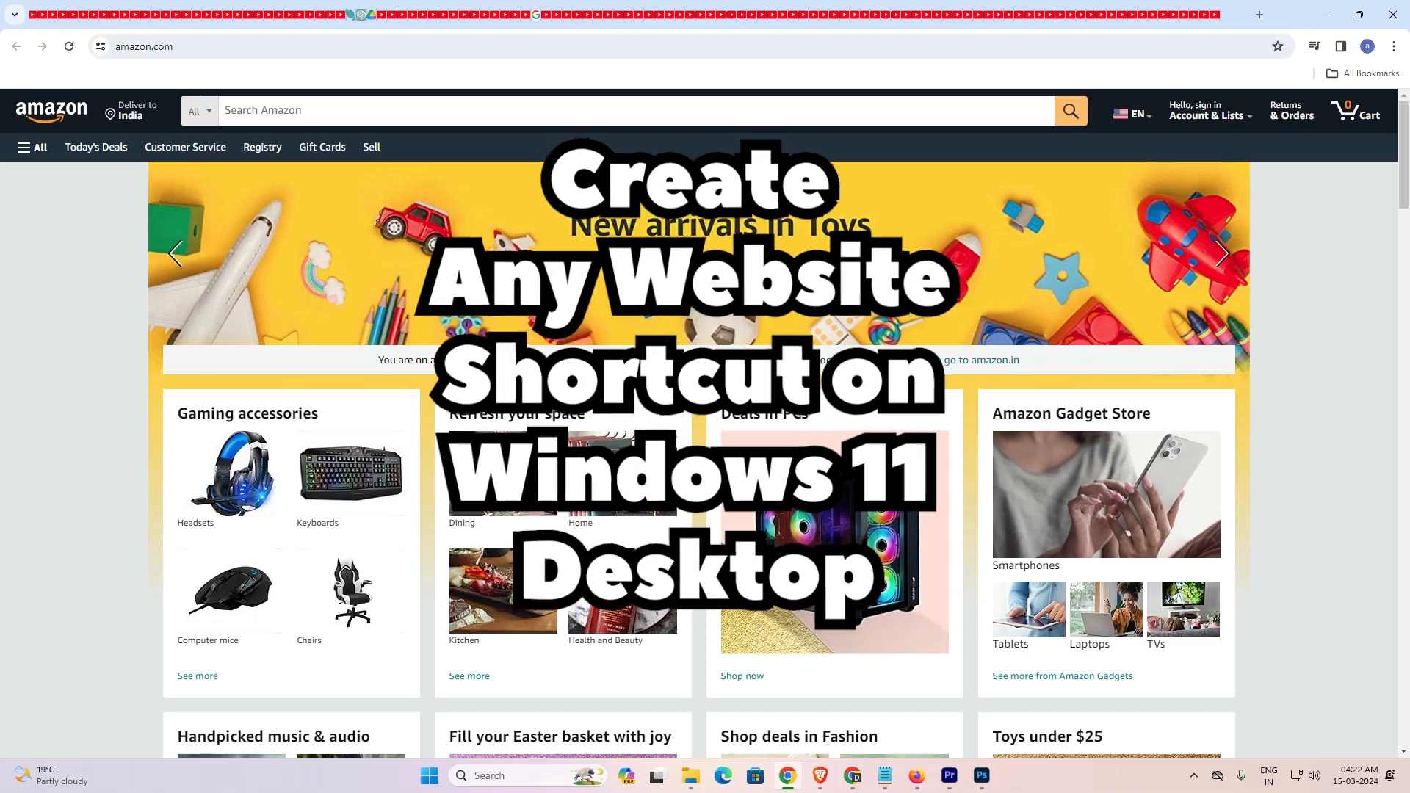